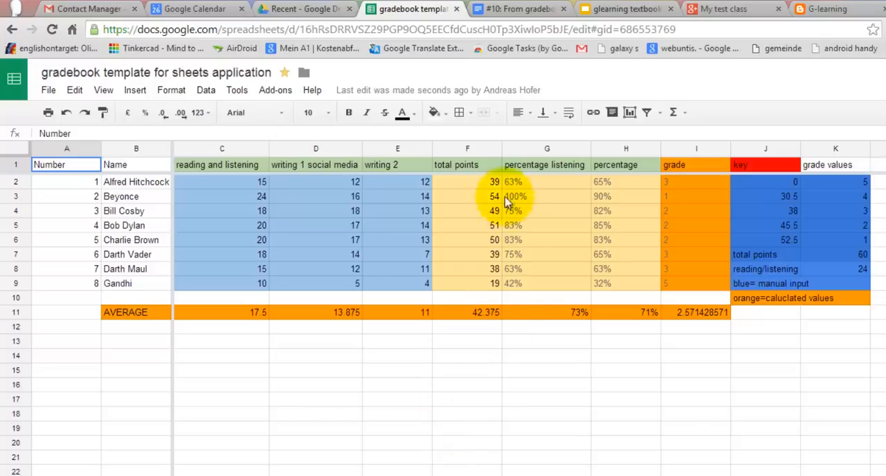
- Switch to the contact sheet with student names, e-mail addresses and birthdays
left_click(468, 181)
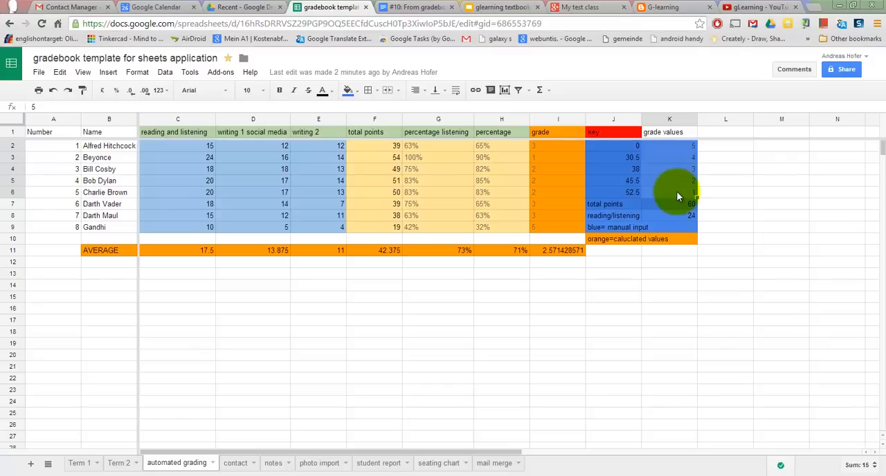
left_click(235, 462)
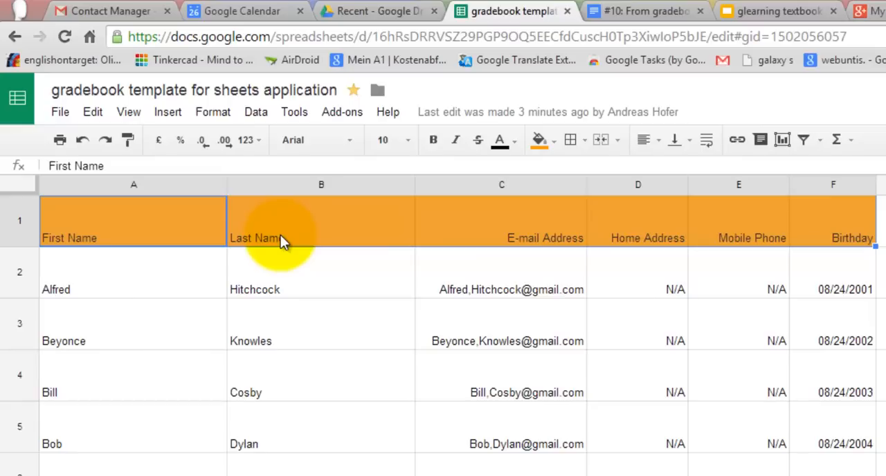
mouse_move(285, 241)
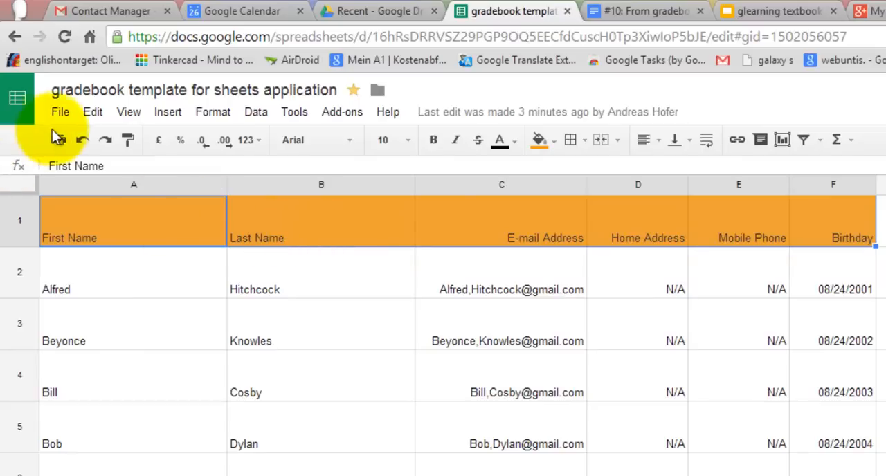
left_click(59, 111)
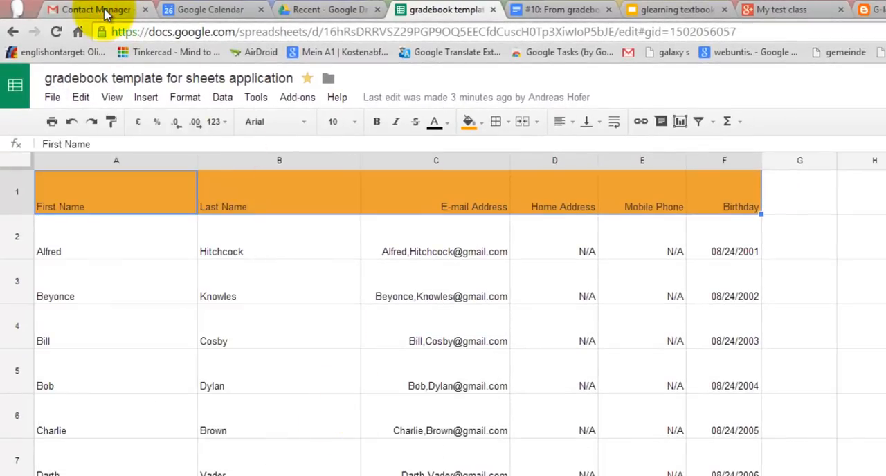
- Show the English class group of eight students in Google Contacts via the More menu
left_click(90, 8)
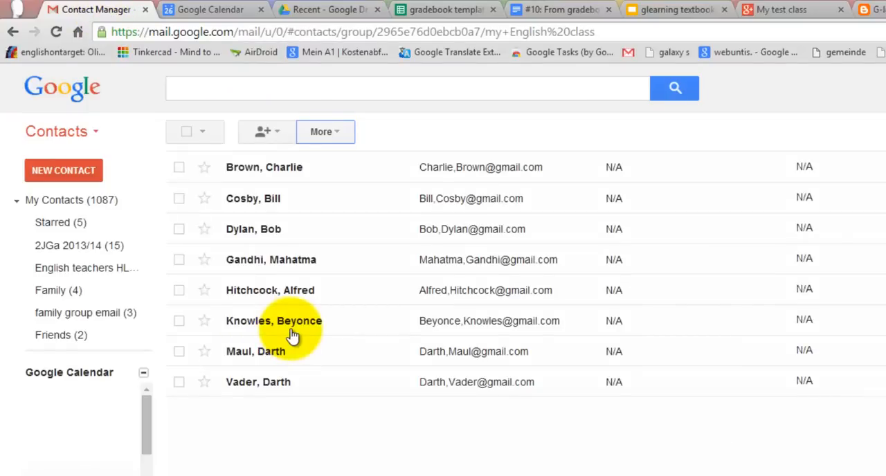
mouse_move(338, 292)
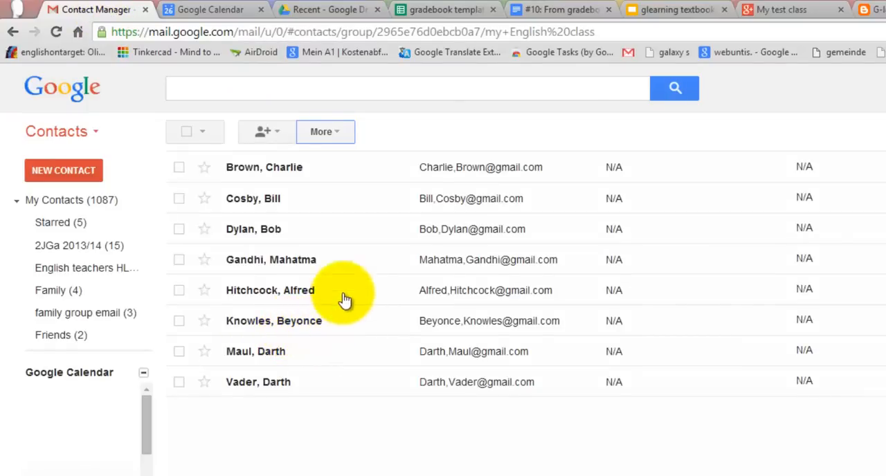
left_click(324, 131)
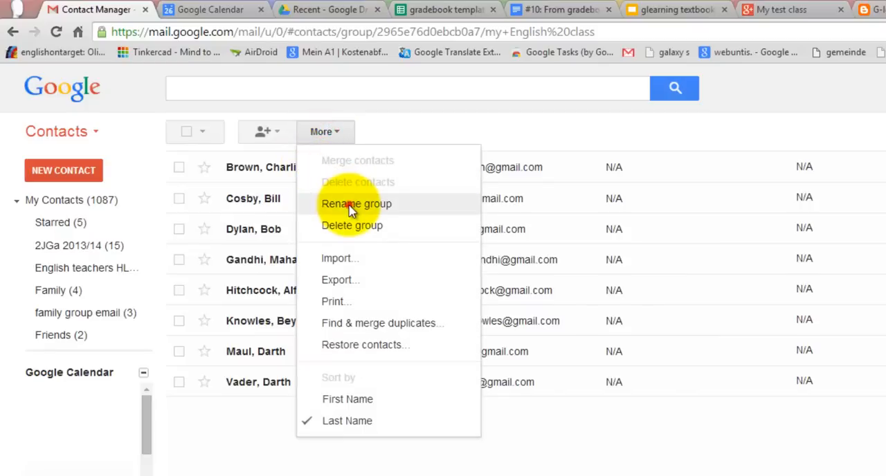
left_click(357, 204)
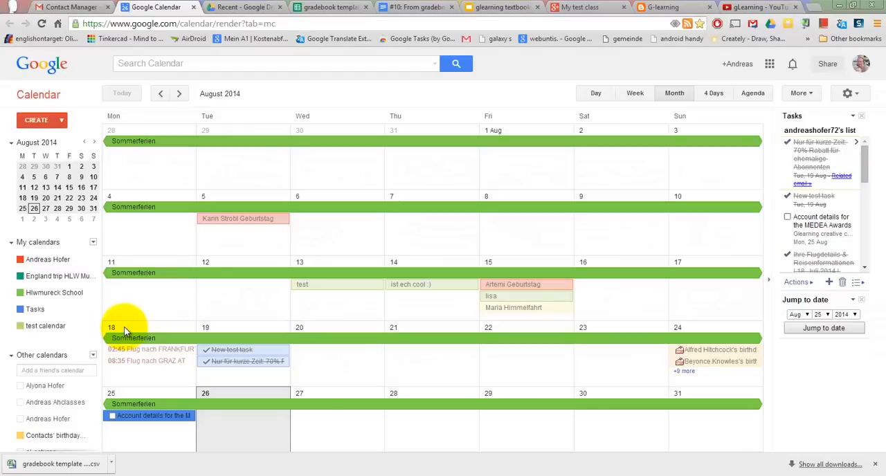
mouse_move(131, 313)
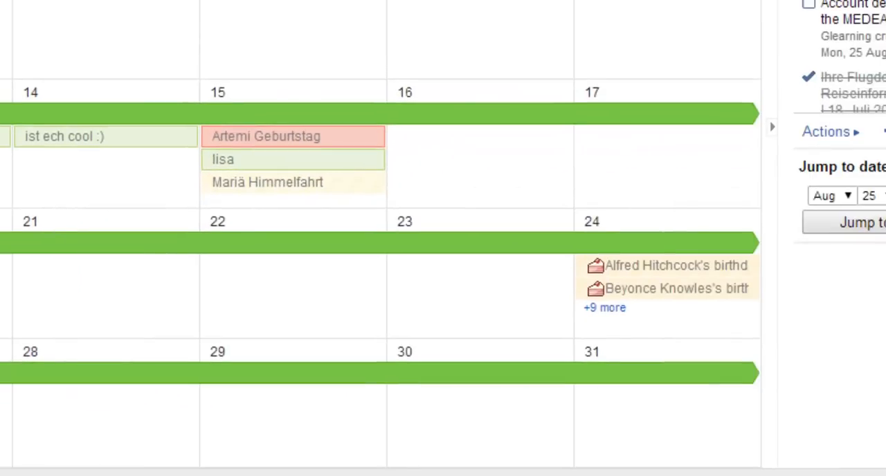
mouse_move(648, 277)
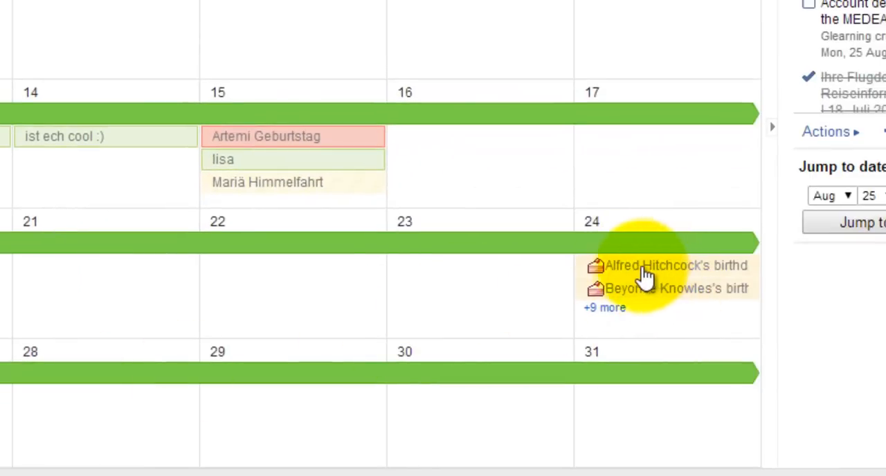
- Expand the '+9 more' list of student birthdays on 24 August in Calendar
left_click(603, 307)
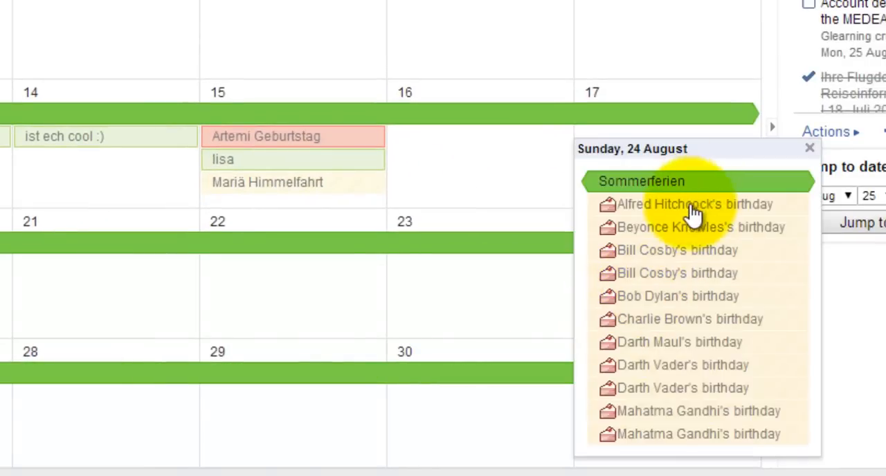
left_click(327, 12)
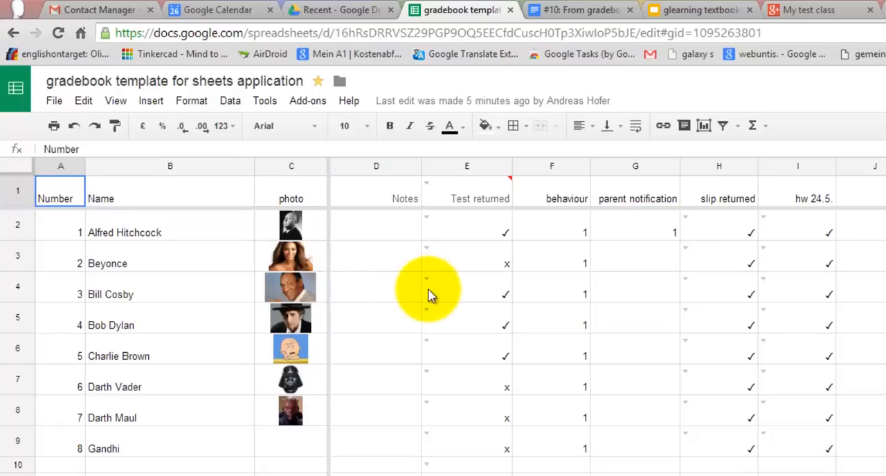
- Review the ✓/x list validation on Alfred Hitchcock's Test returned cell and keep it saved
left_click(466, 224)
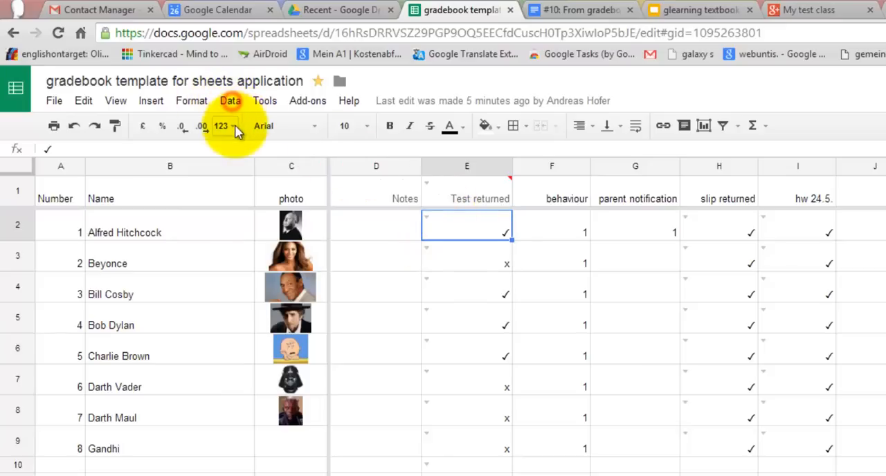
left_click(229, 100)
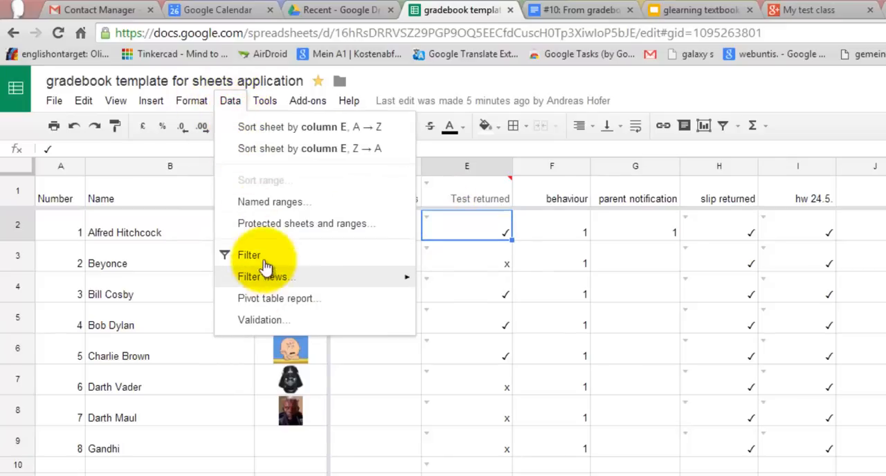
left_click(263, 320)
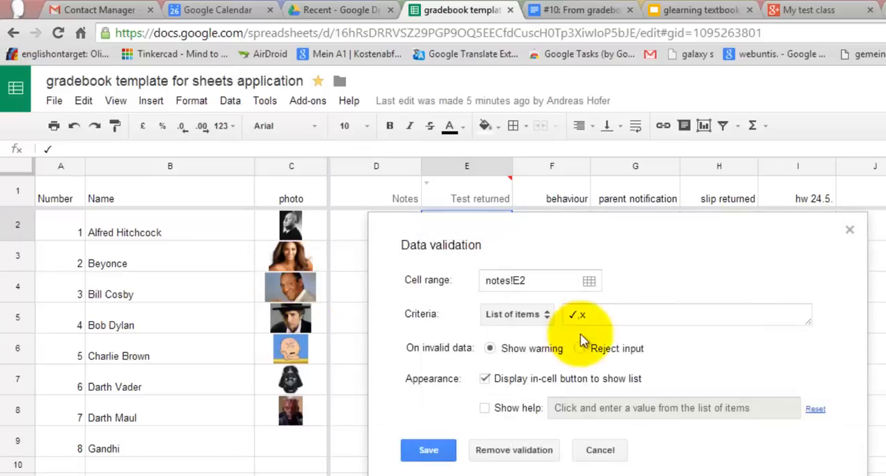
left_click(428, 450)
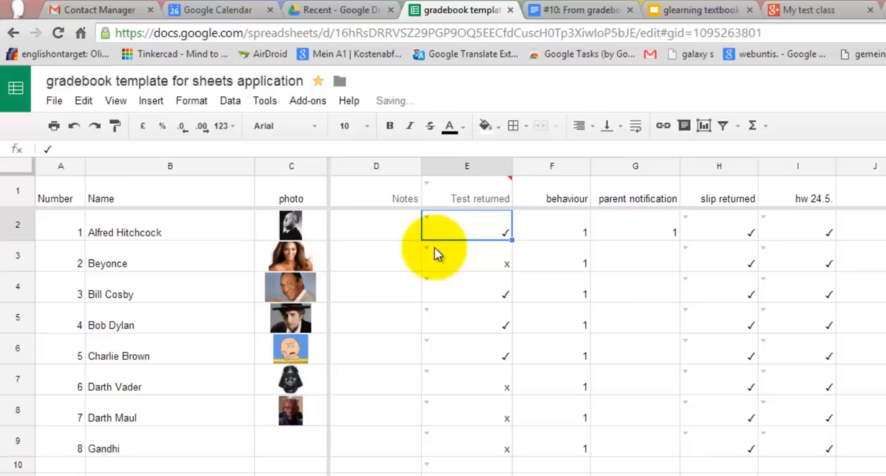
left_click(466, 256)
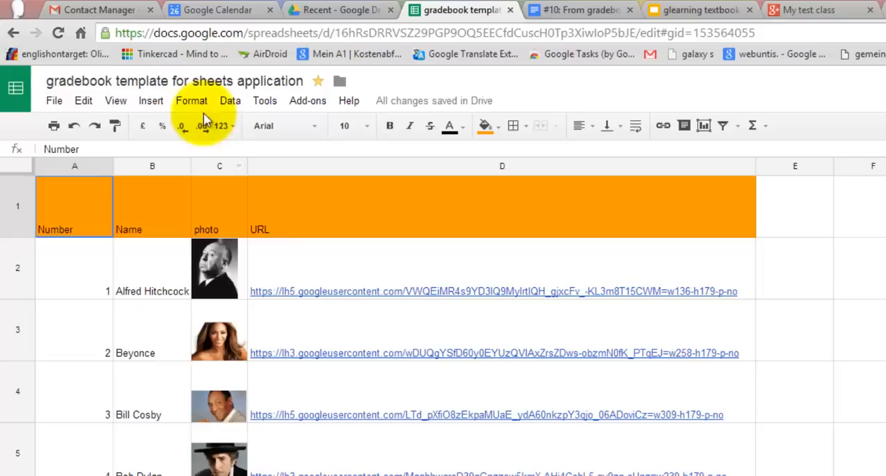
- Show the photo import sheet pairing each student photo with its image URL
left_click(150, 100)
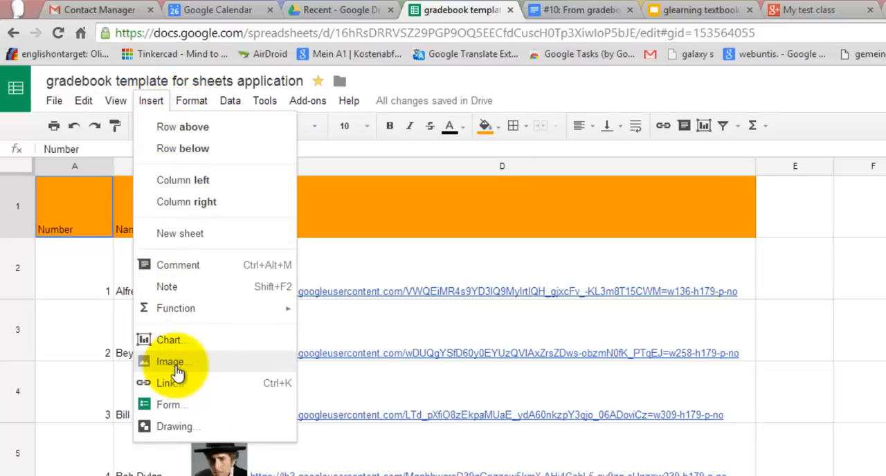
mouse_move(841, 288)
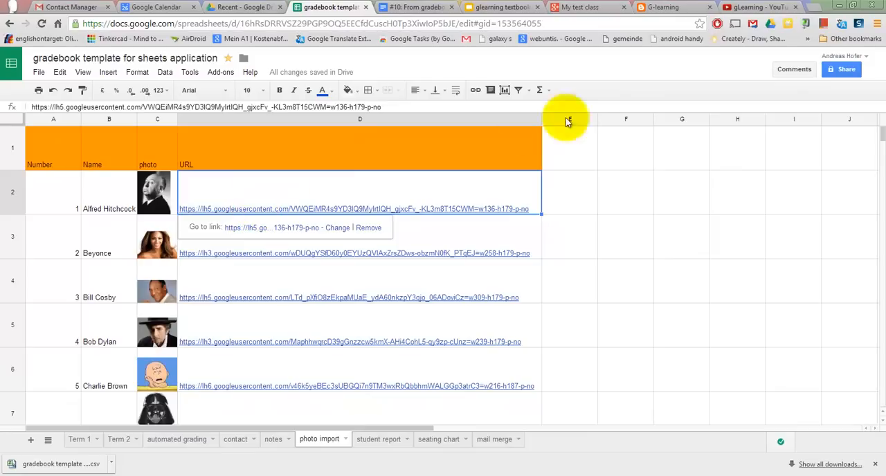
left_click(581, 8)
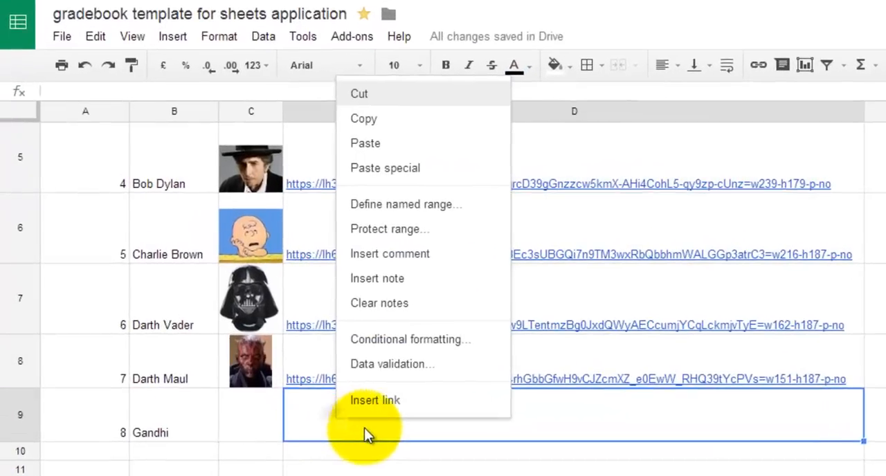
left_click(373, 402)
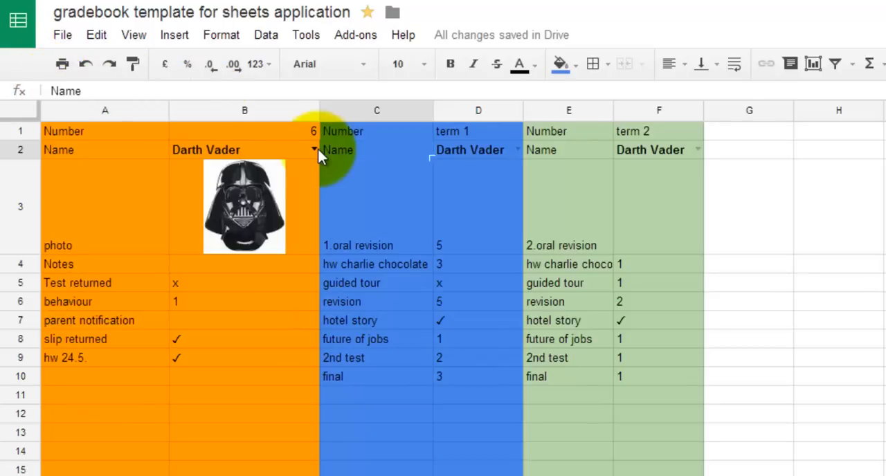
- Choose Charlie Brown in the student report dropdown, filling his photo, notes and term scores
left_click(312, 149)
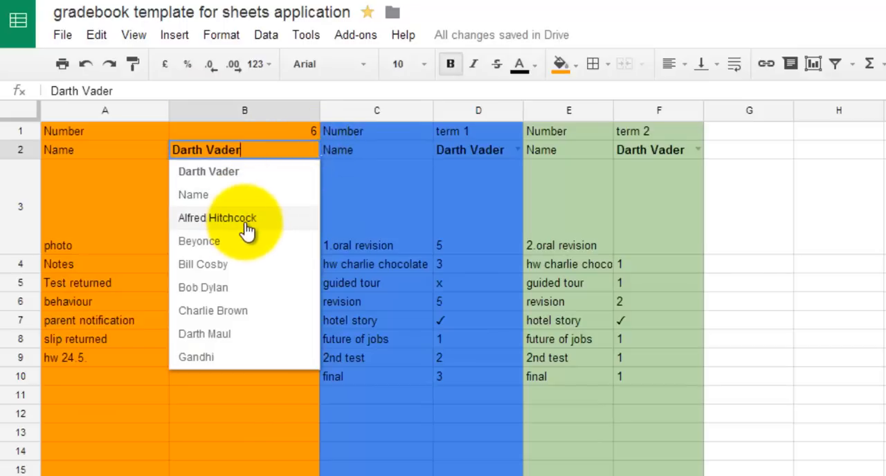
left_click(213, 311)
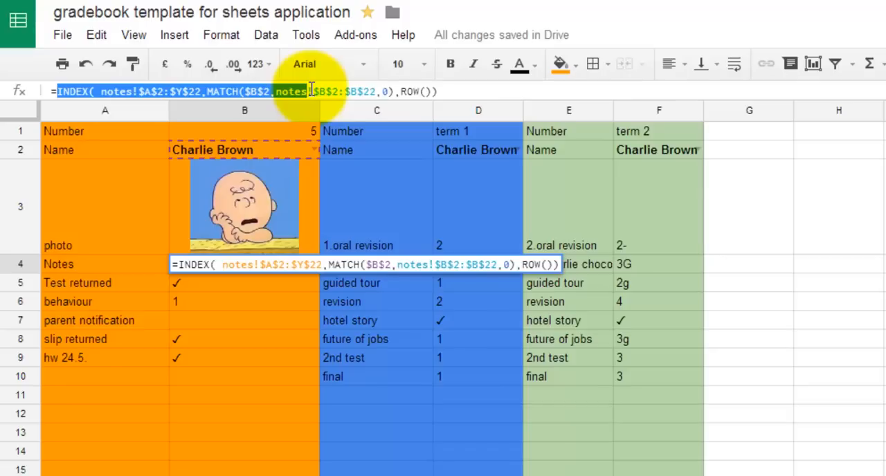
left_click(63, 35)
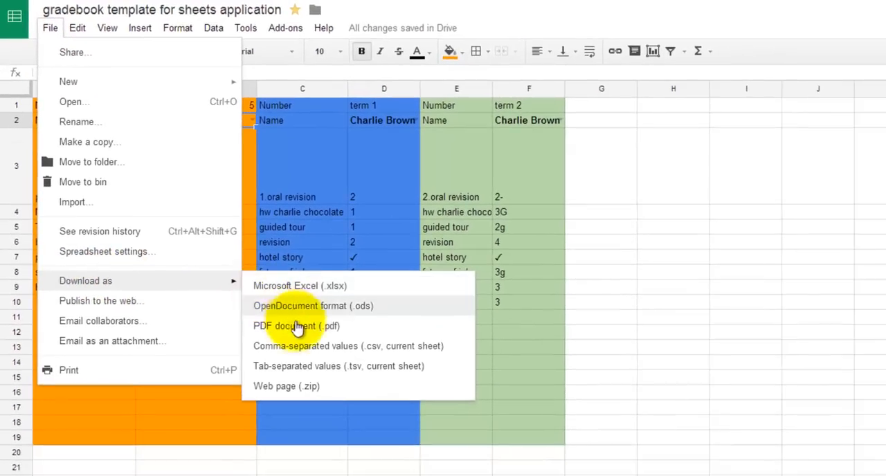
- Download the report as PDF and save it to Drive renamed 'charlie brown report'
left_click(291, 327)
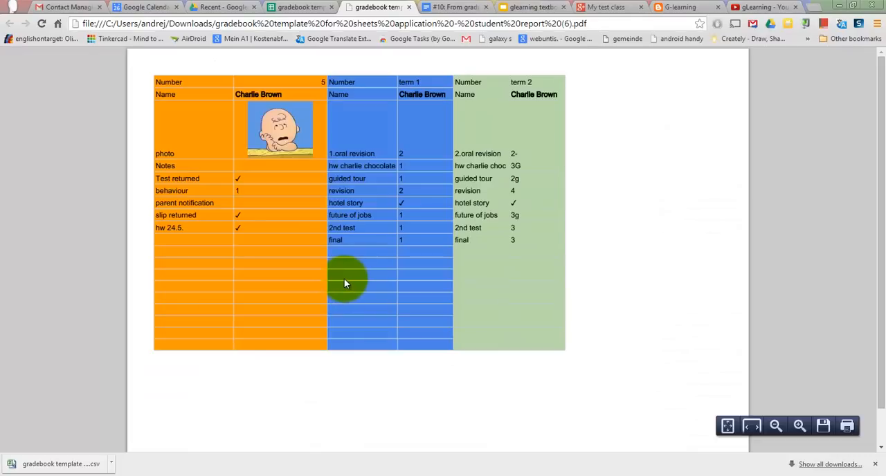
mouse_move(354, 271)
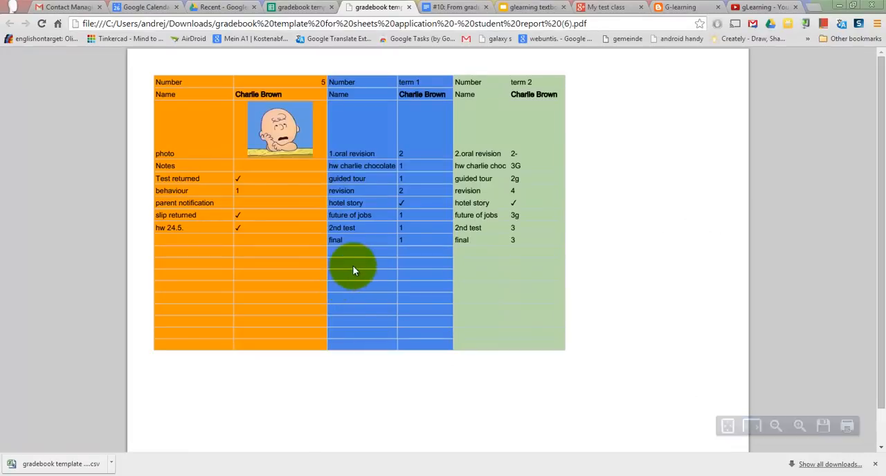
mouse_move(363, 257)
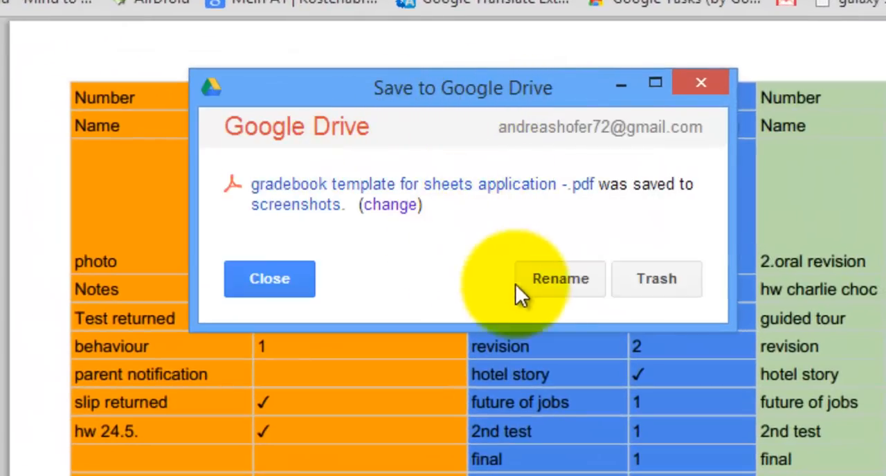
left_click(559, 280)
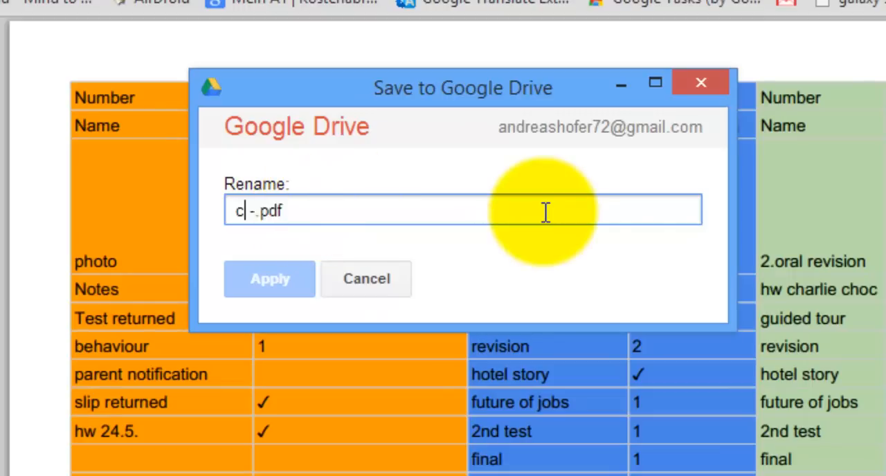
type("harlie brown report")
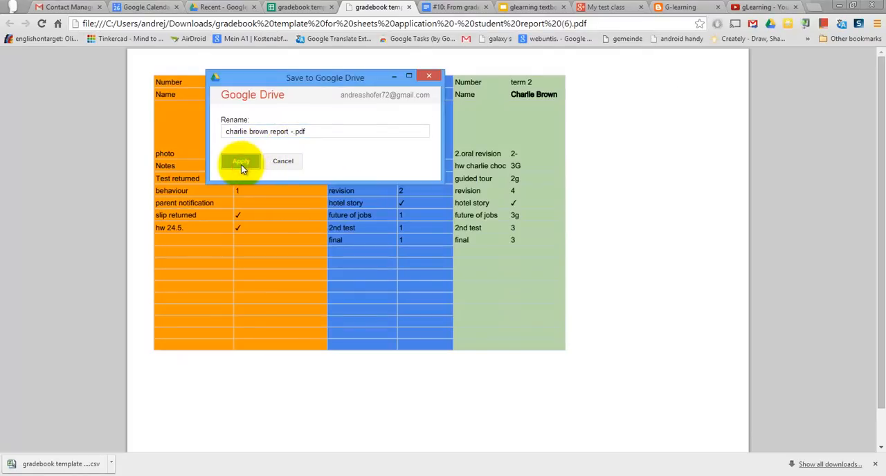
left_click(241, 161)
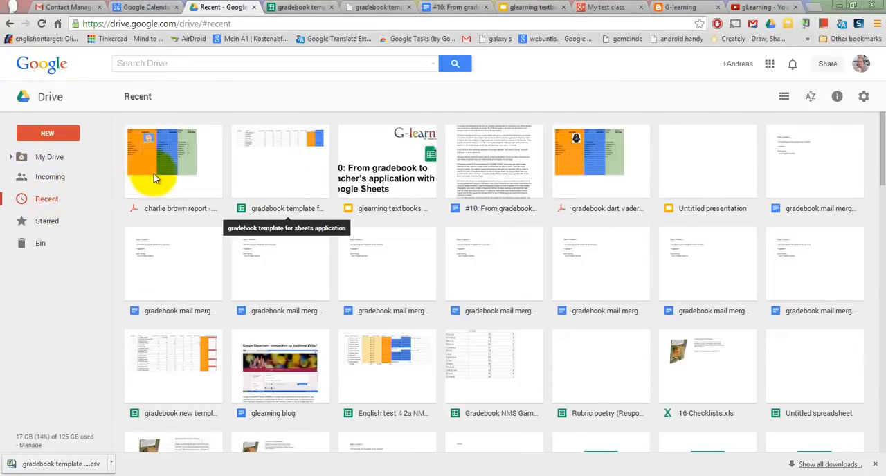
- Preview the charlie brown report PDF from Drive's Recent view
left_click(169, 160)
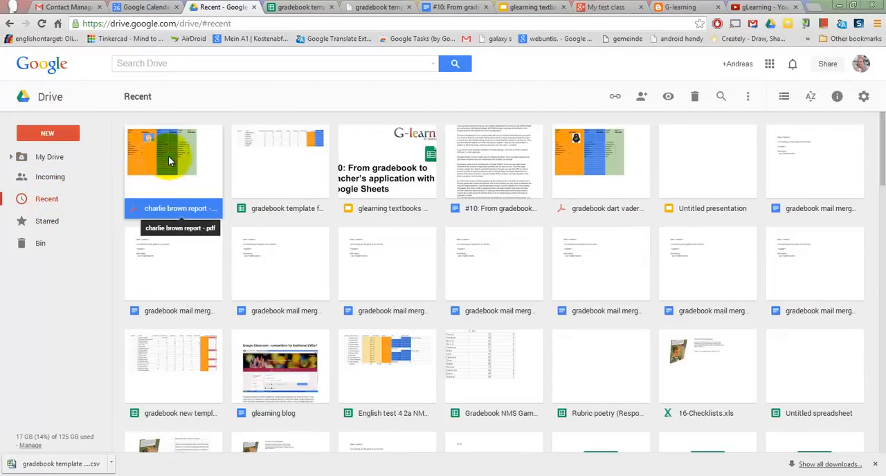
double_click(171, 161)
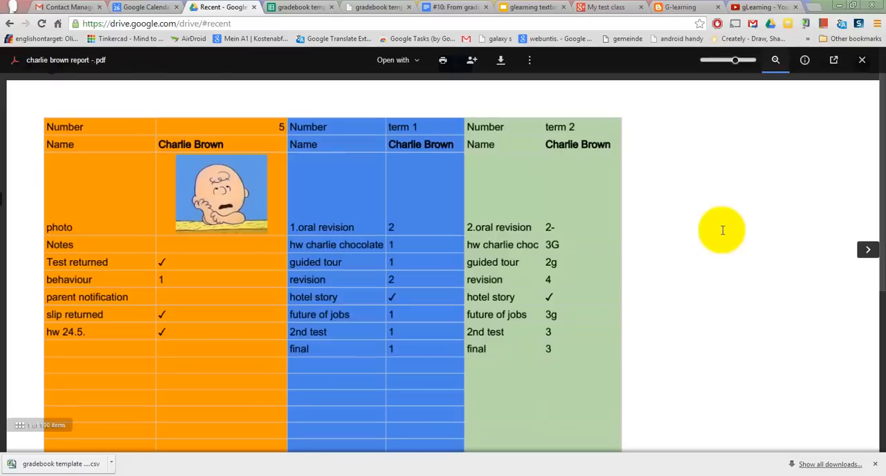
left_click(298, 7)
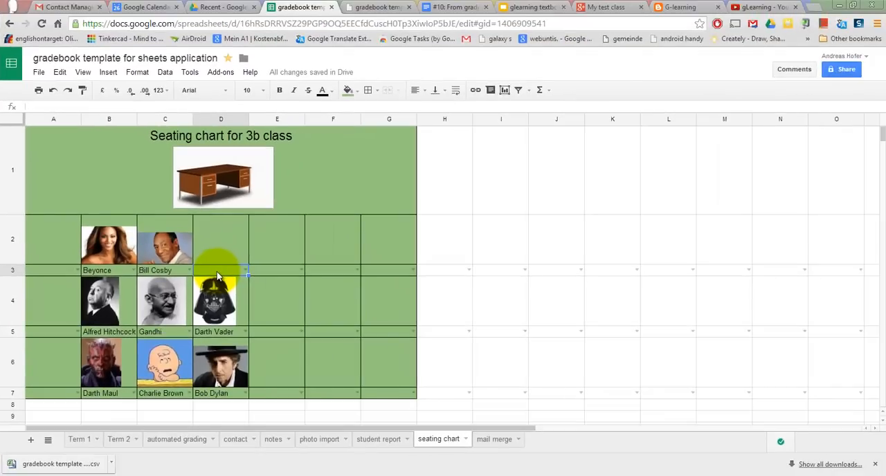
- Download the 3b seating chart as a landscape, fit-to-width PDF
left_click(38, 72)
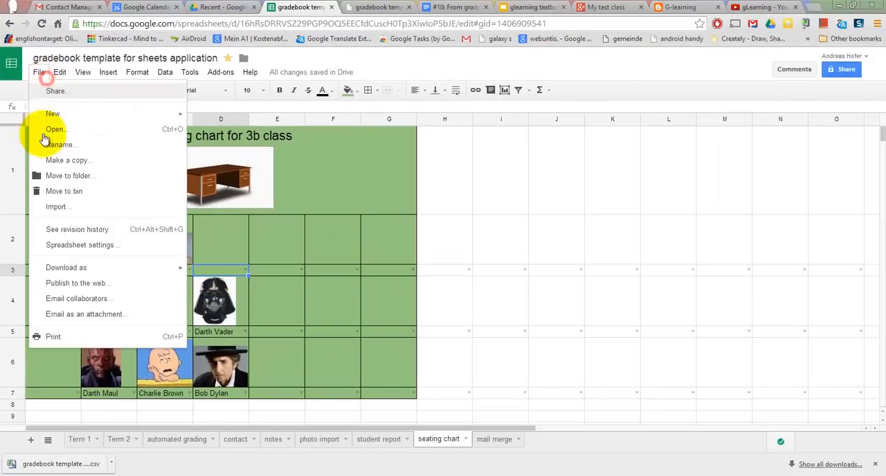
left_click(66, 267)
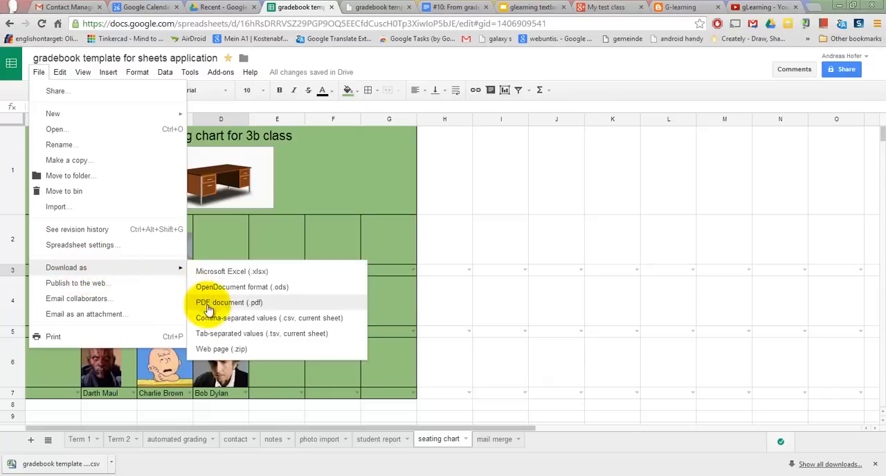
left_click(219, 301)
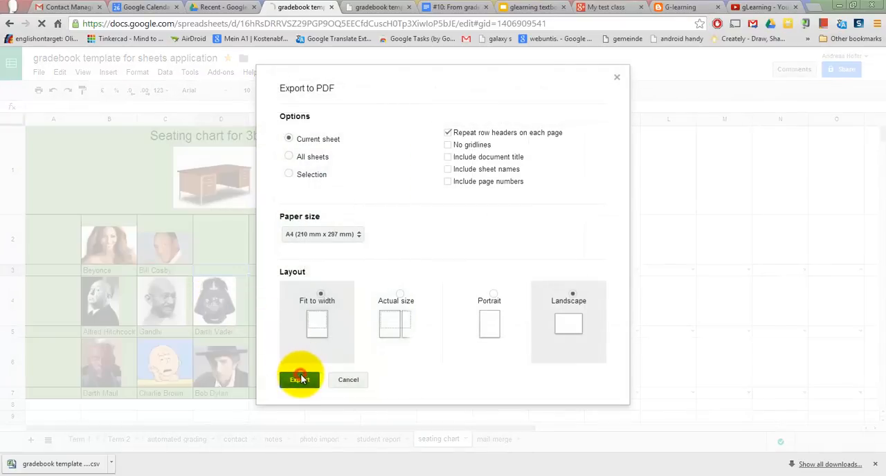
left_click(298, 379)
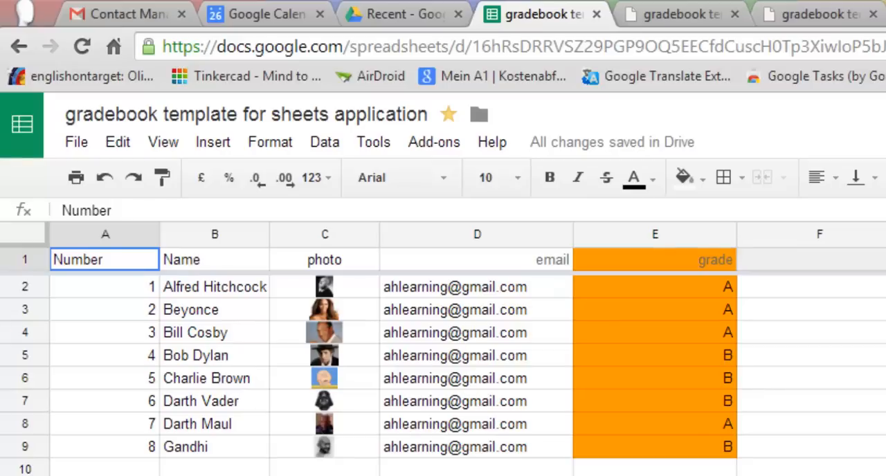
- Launch autoCrat and run the 'send grade to students mail merge' job
left_click(434, 142)
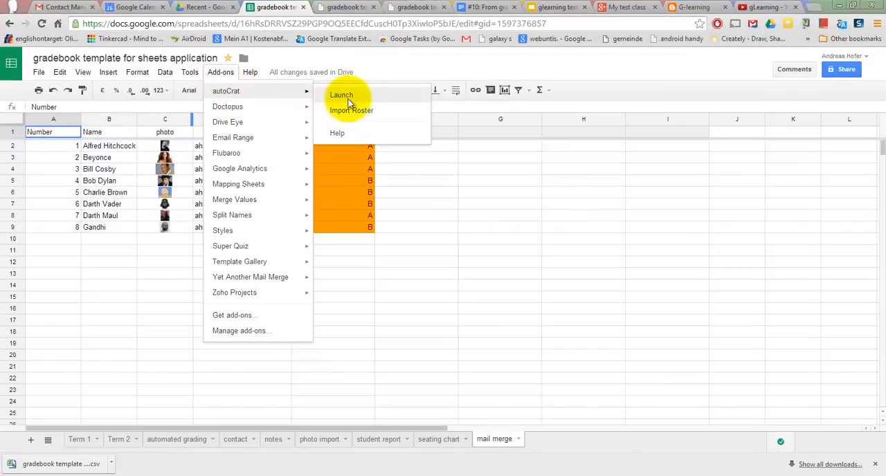
left_click(341, 94)
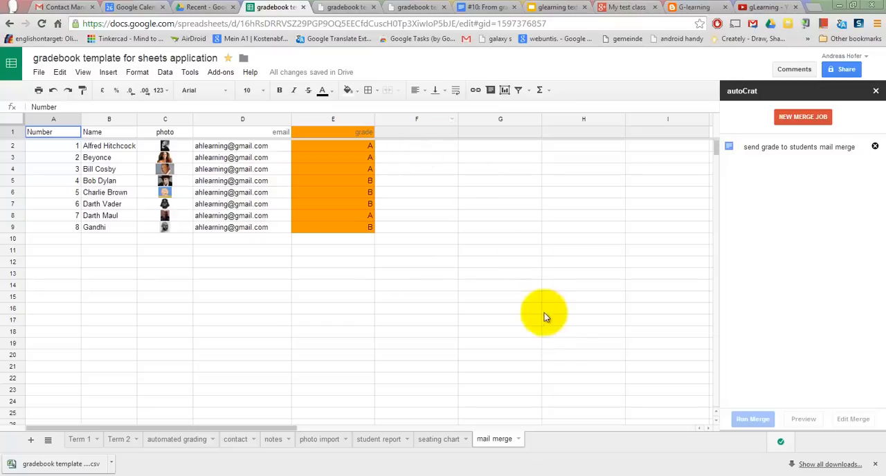
left_click(752, 419)
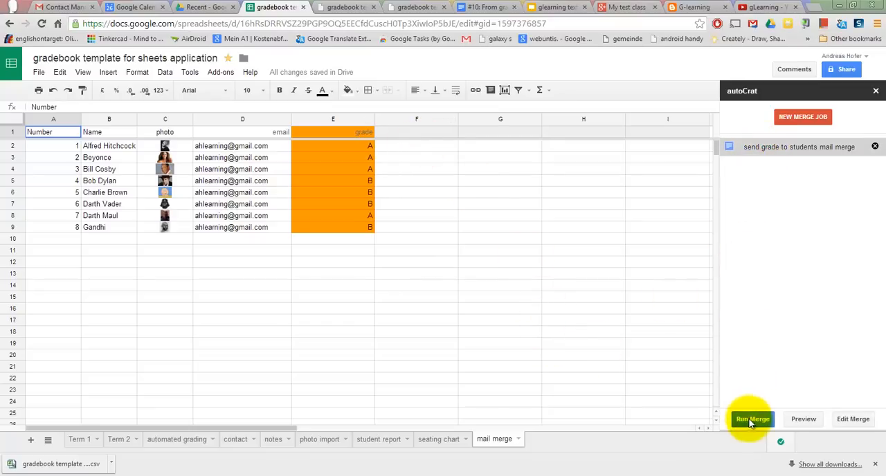
left_click(752, 418)
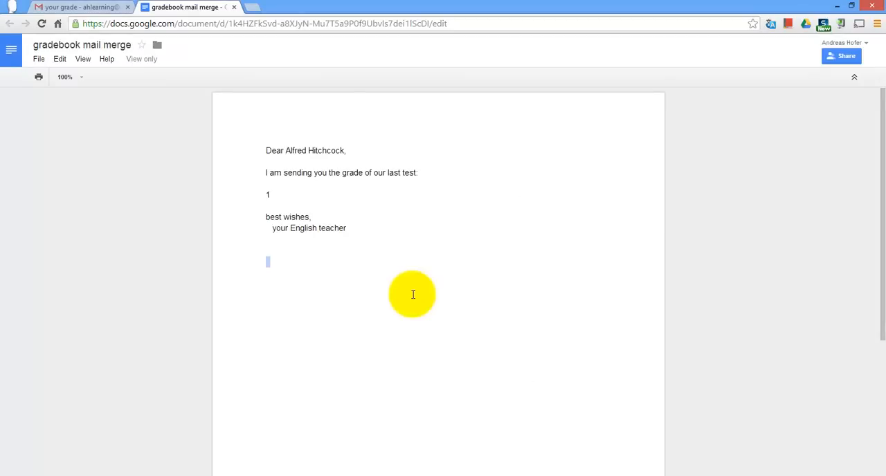
mouse_move(263, 94)
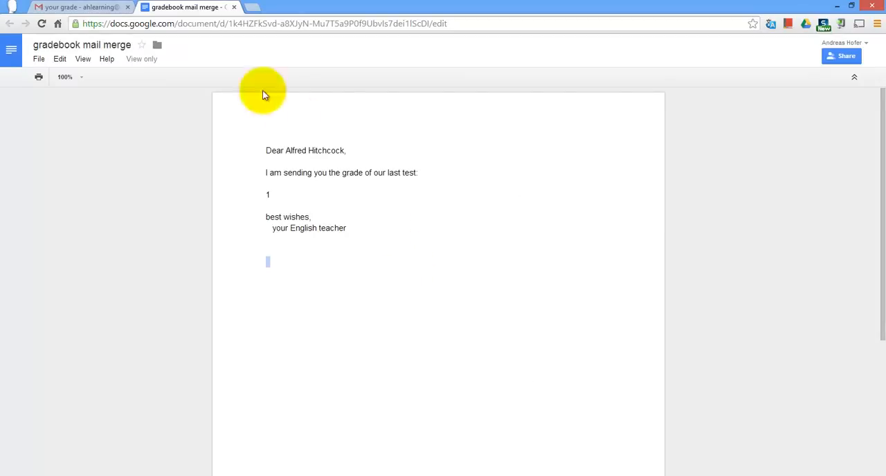